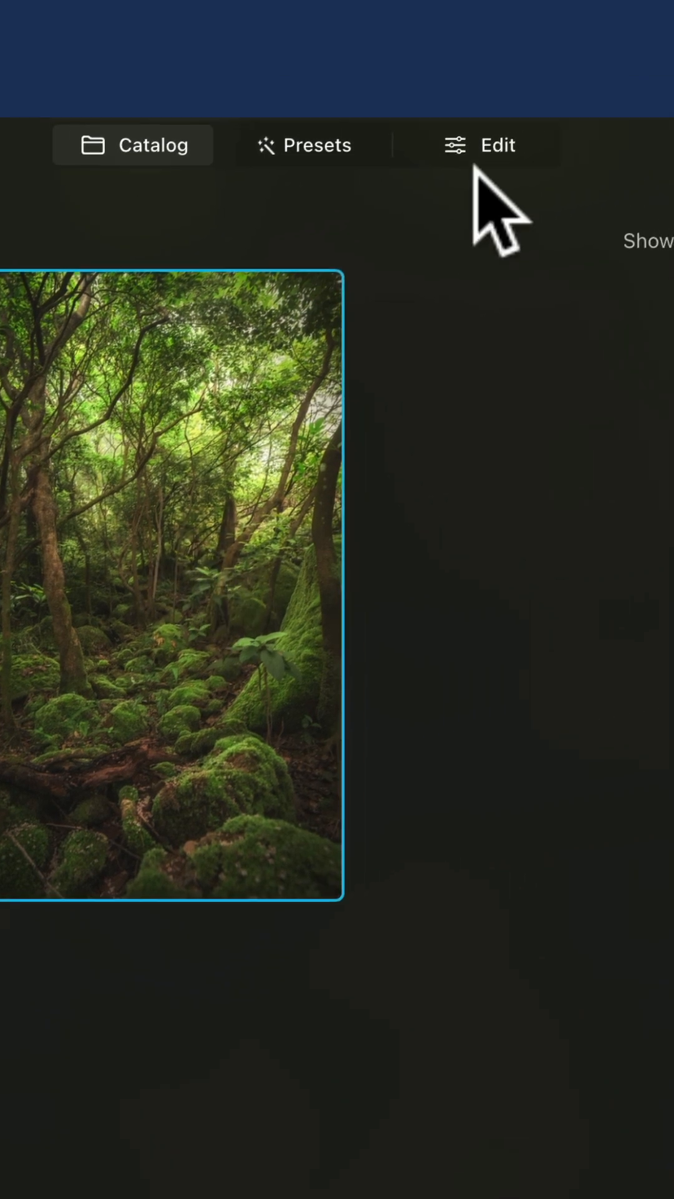
Start editing the forest photo and scroll the tools list to the Creative section
left_click(481, 145)
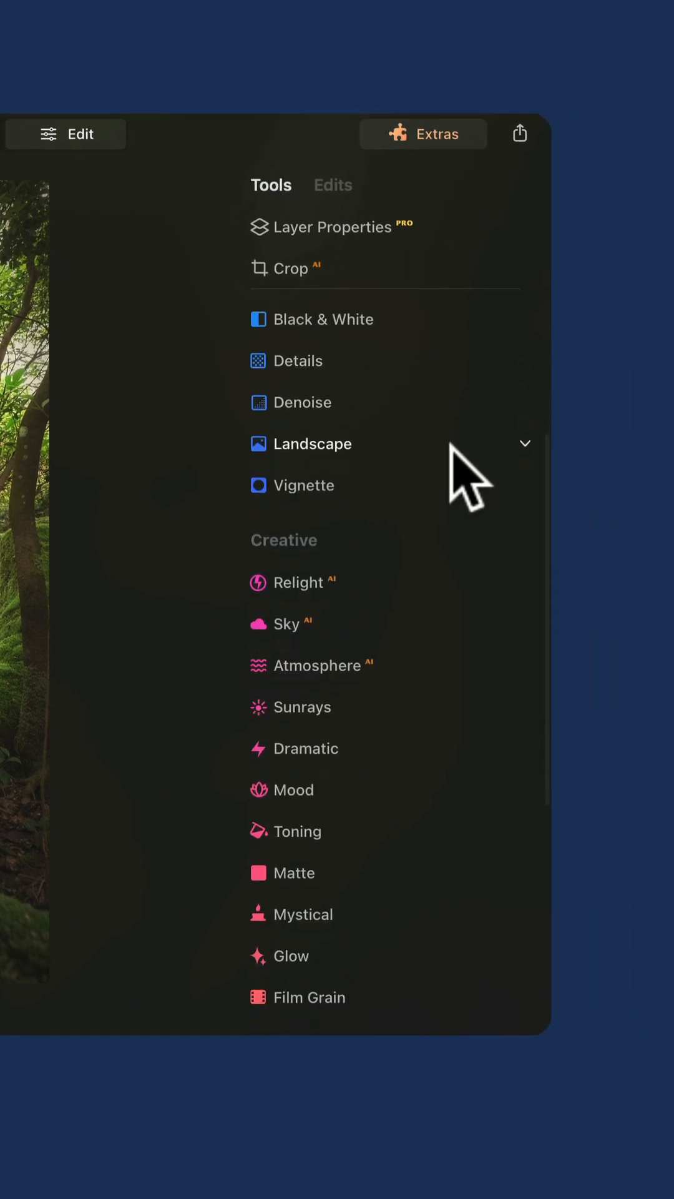
scroll("down", 3)
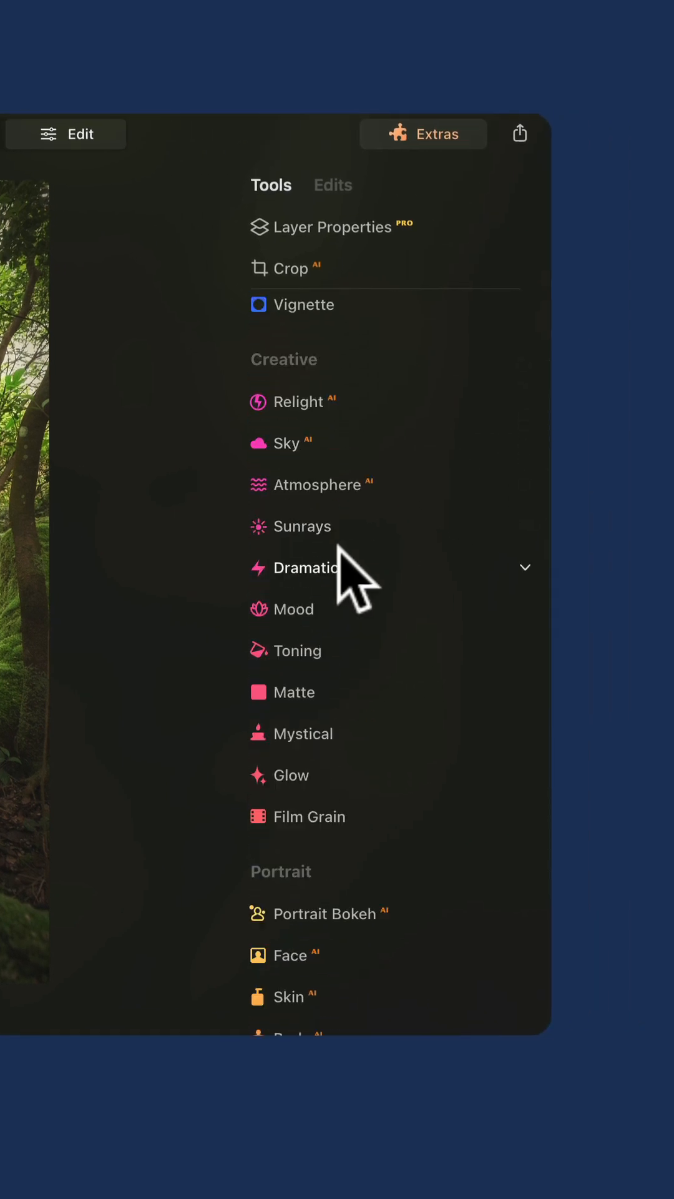
Add the Sunrays effect and raise its Amount to around 77
left_click(304, 526)
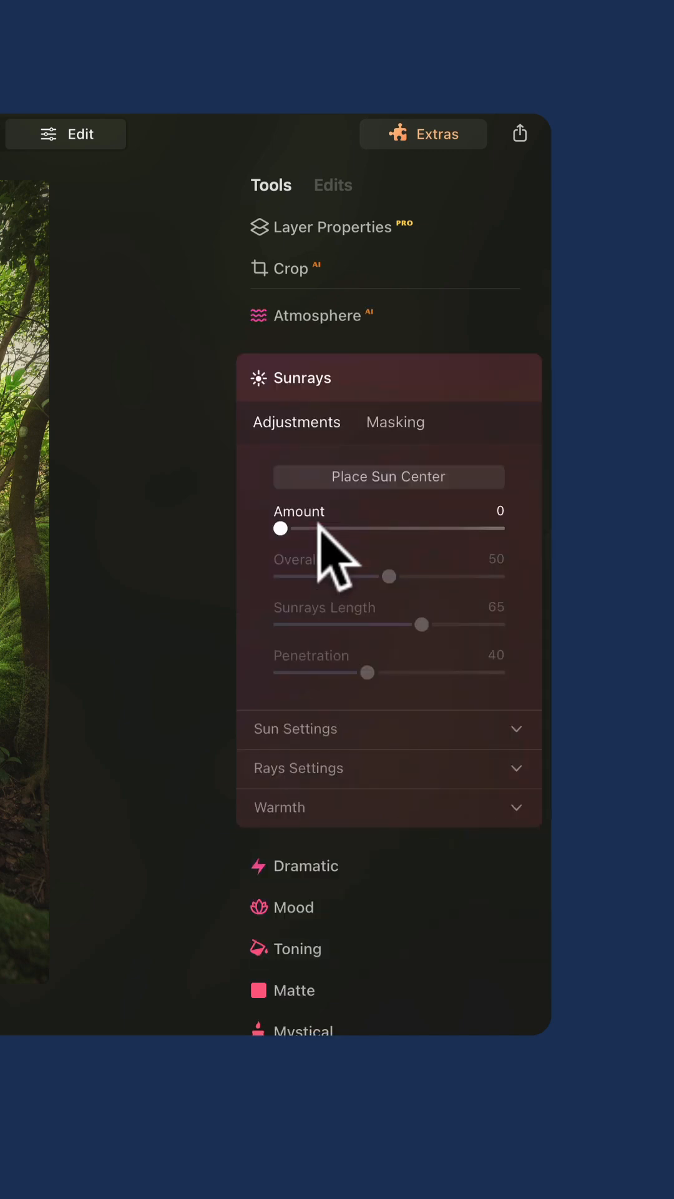
left_click_drag(281, 528, 396, 945)
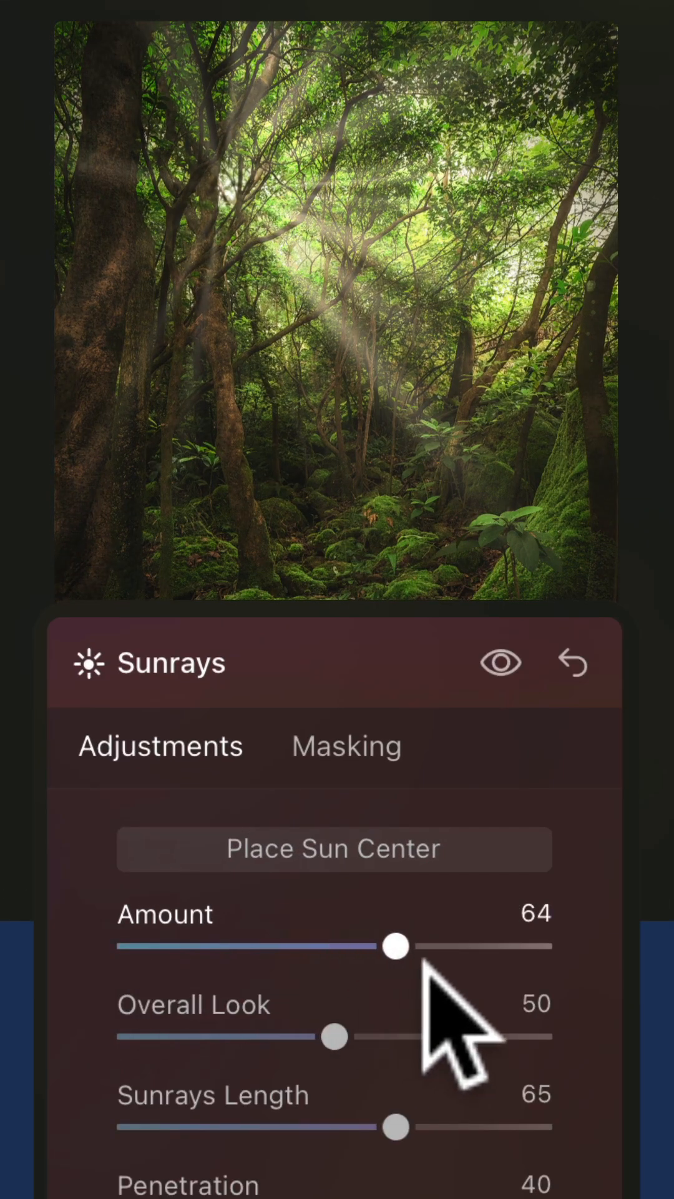
left_click_drag(395, 946, 447, 946)
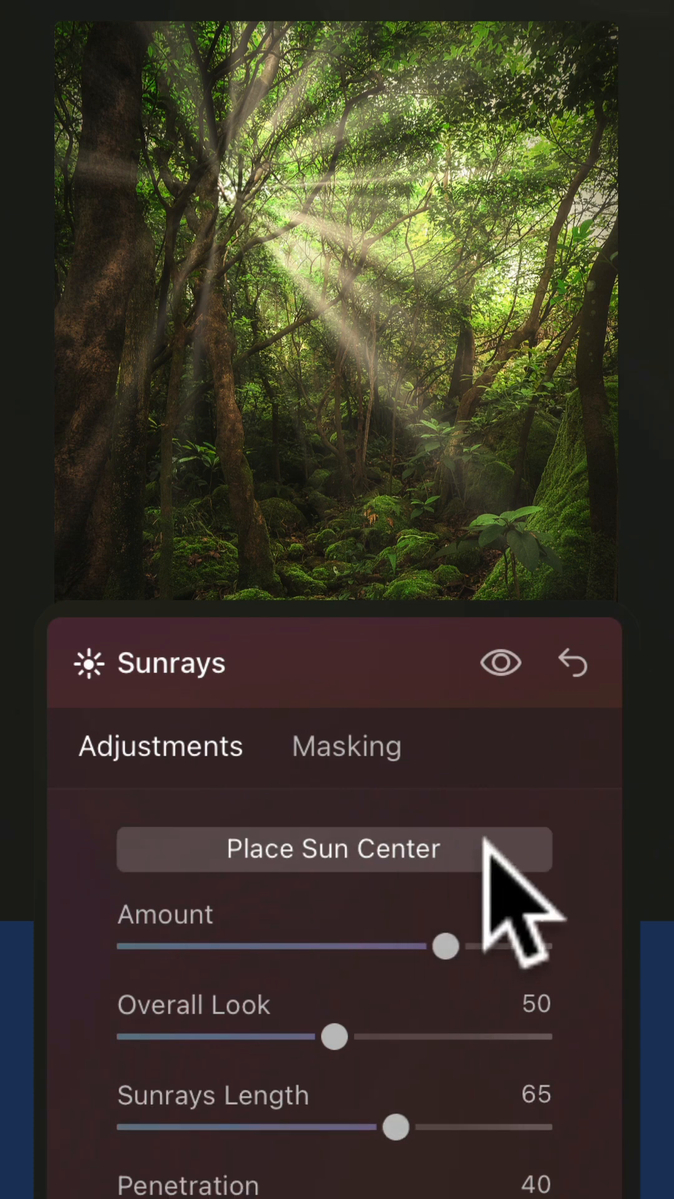
Place the sun centre in the upper canopy right of centre
left_click(223, 190)
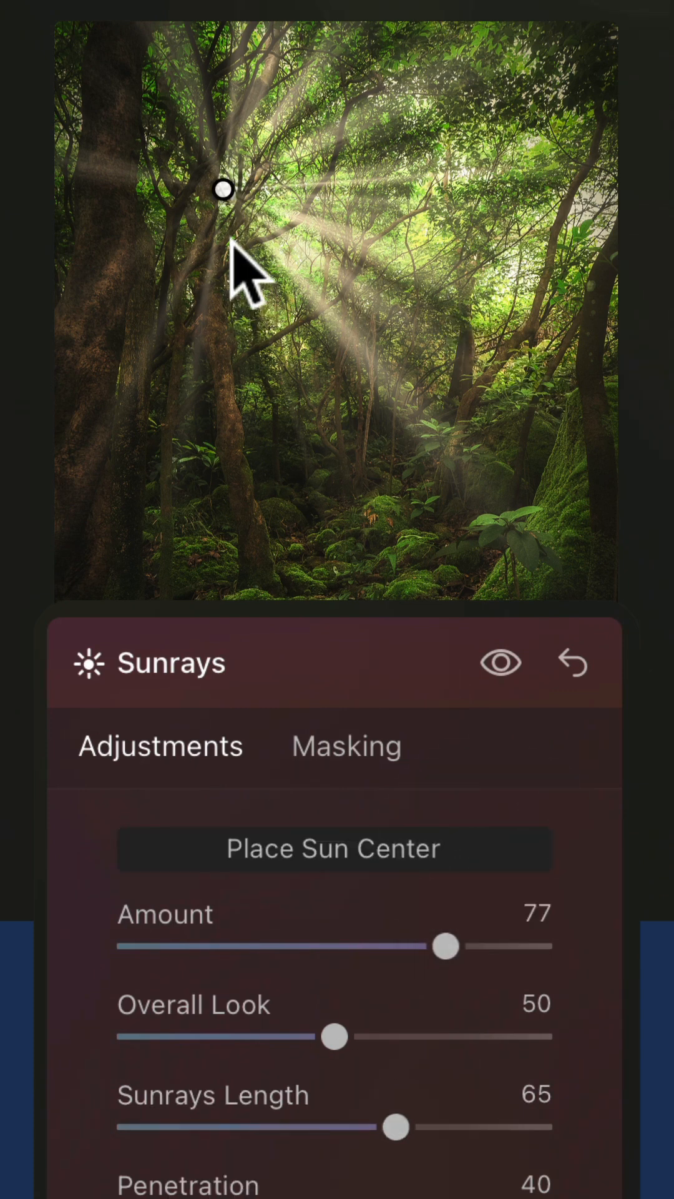
left_click_drag(225, 189, 401, 237)
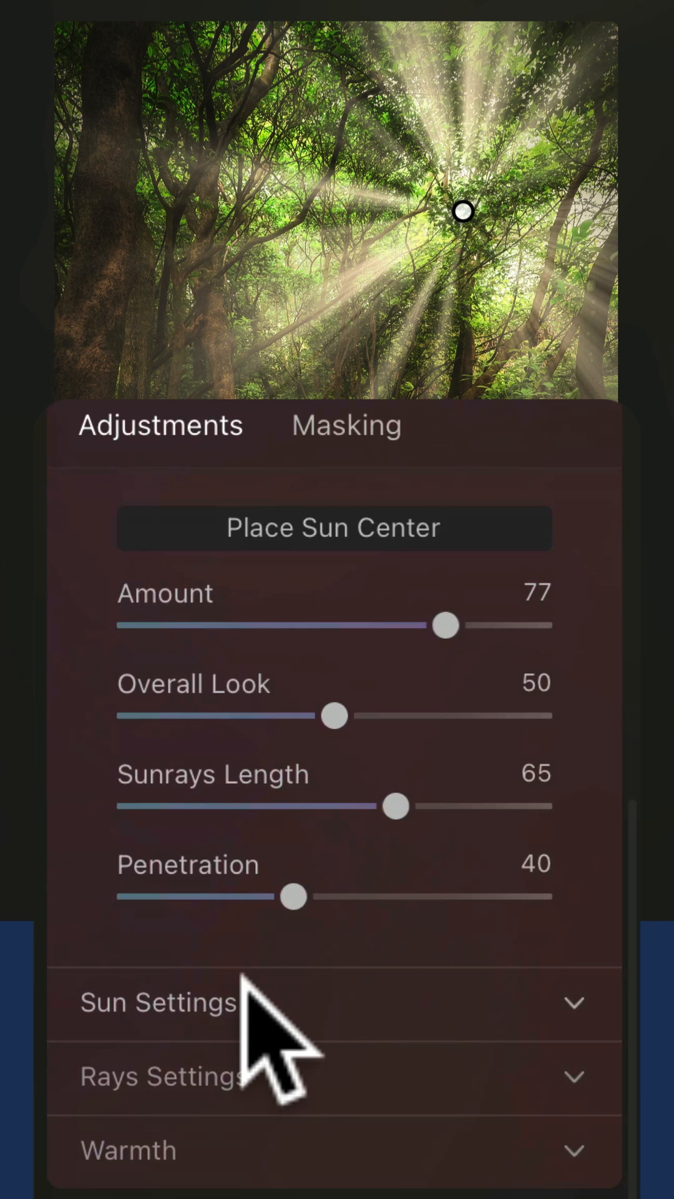
Lower Number of Sunrays to 28, then set Sun Warmth 56 and Sunrays Warmth 62 for a golden glow
left_click(158, 1003)
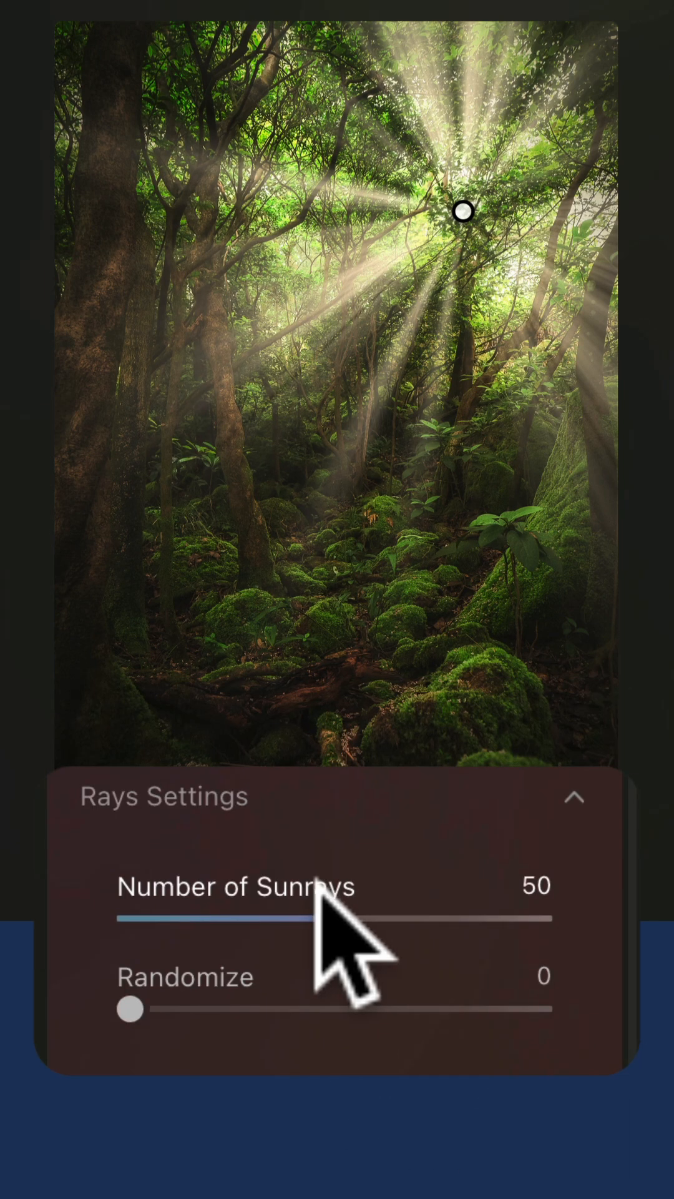
left_click_drag(336, 918, 250, 918)
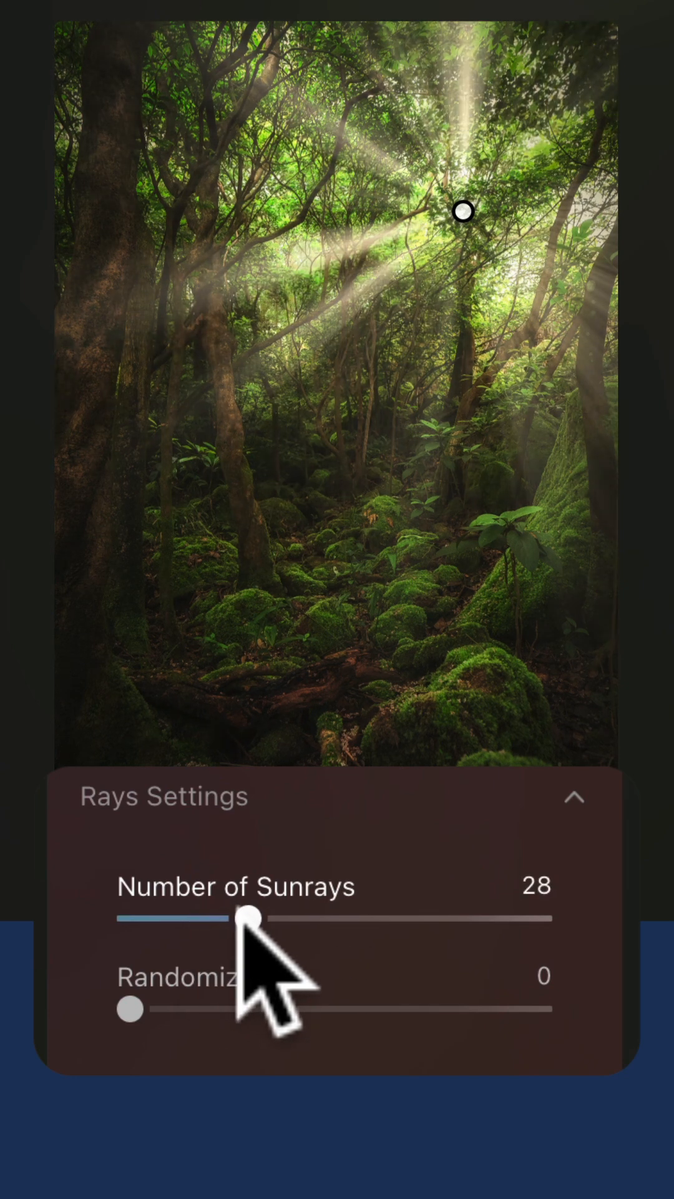
left_click_drag(129, 1009, 169, 1009)
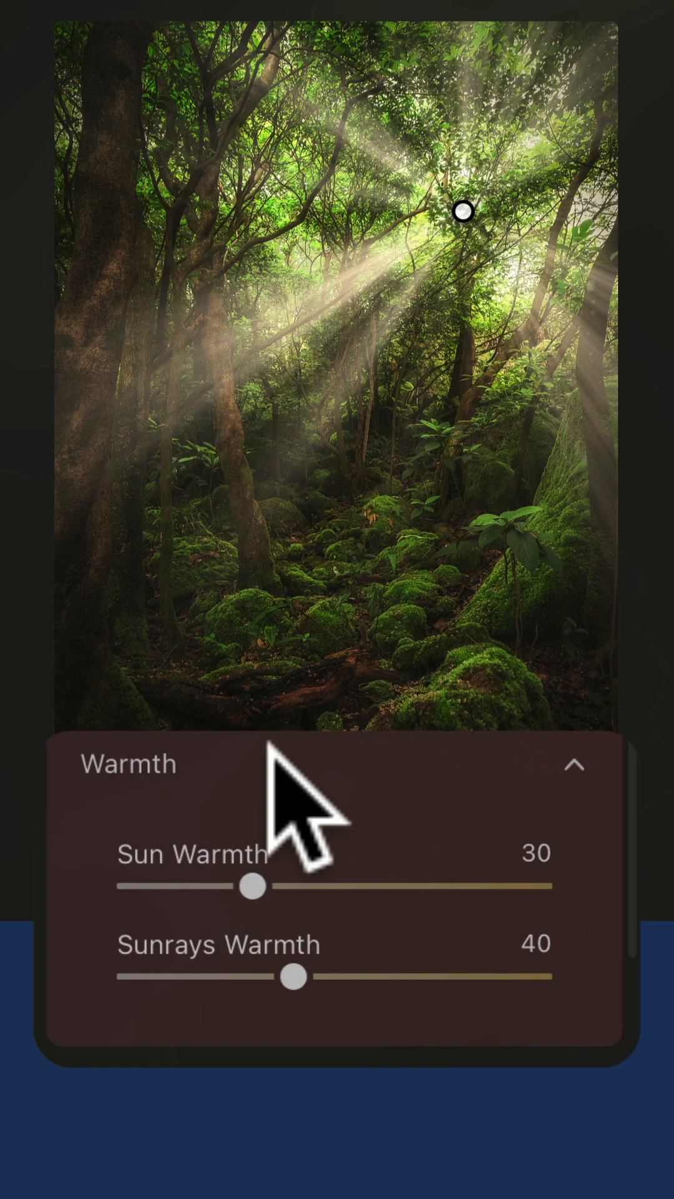
left_click_drag(253, 884, 362, 884)
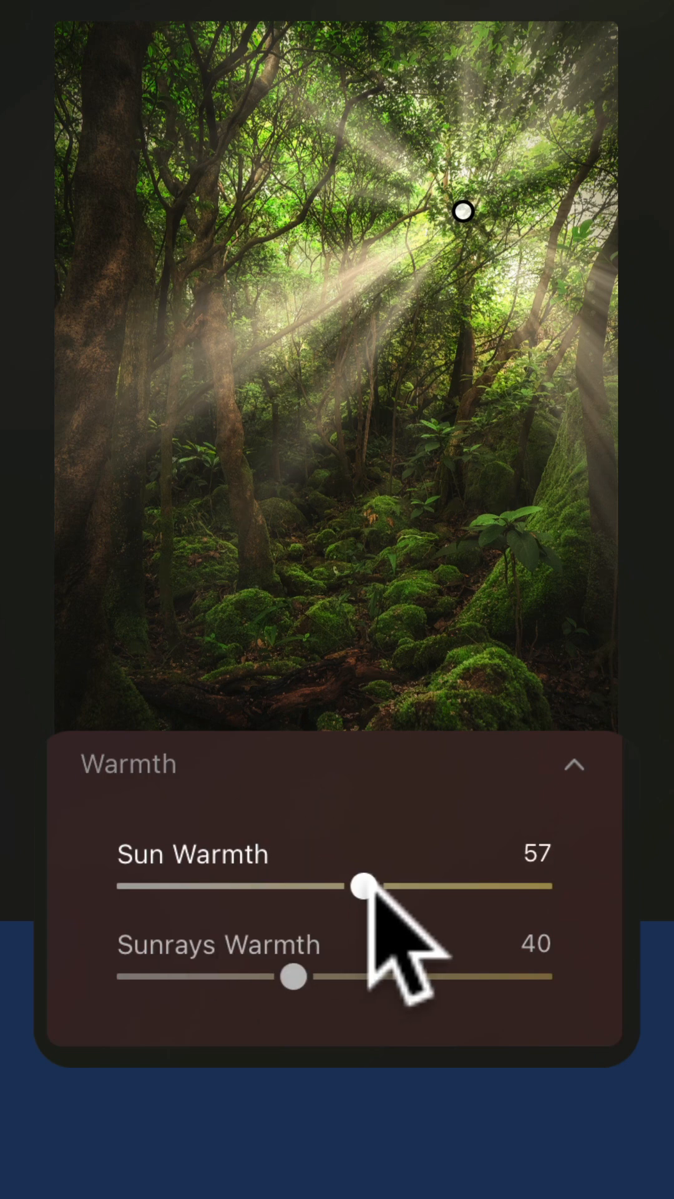
left_click_drag(292, 977, 386, 974)
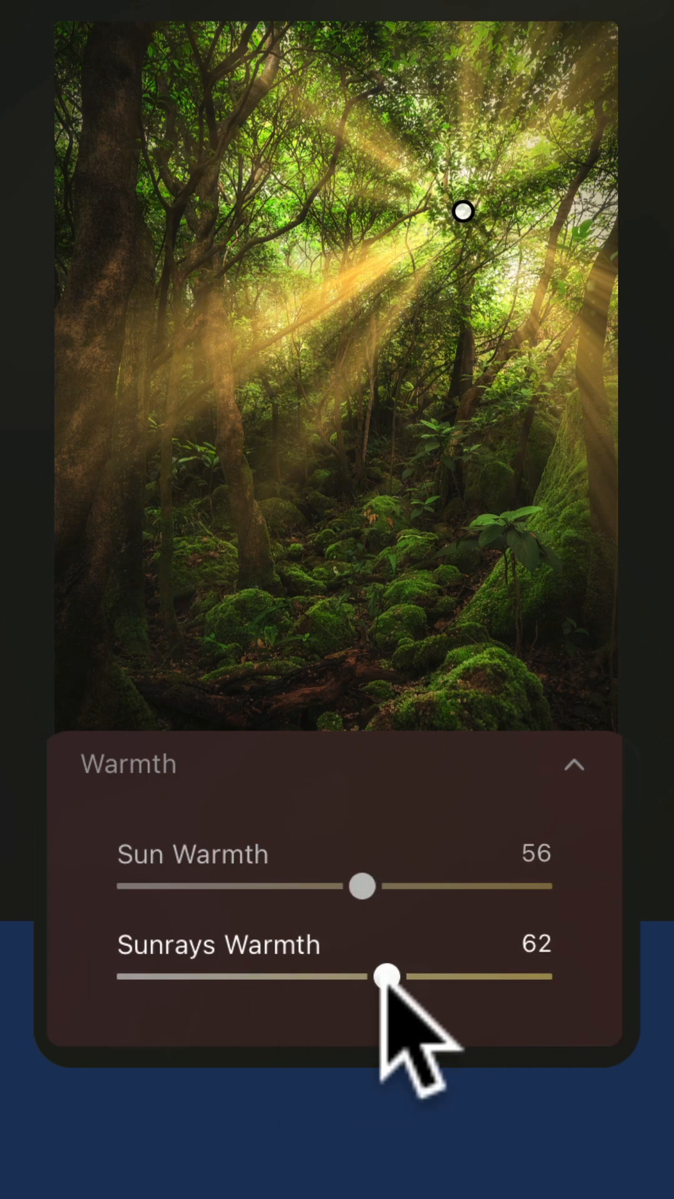